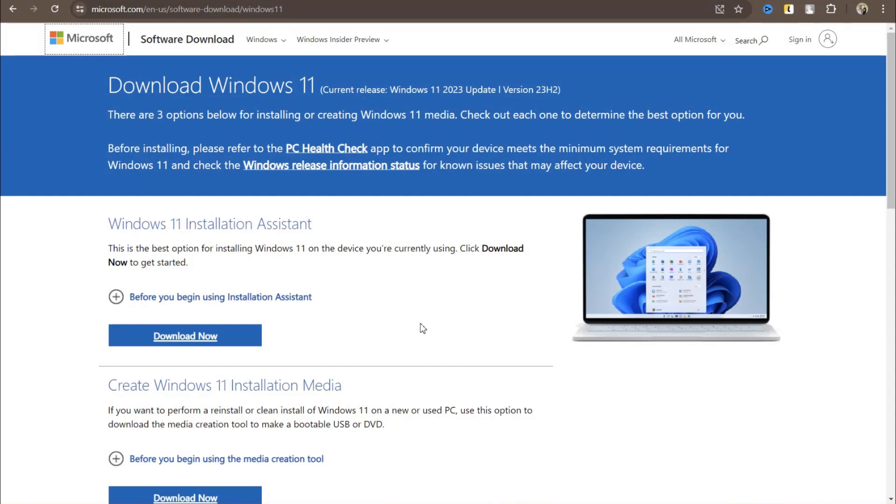
{"action": "mouse_move", "coordinate": [415, 319]}
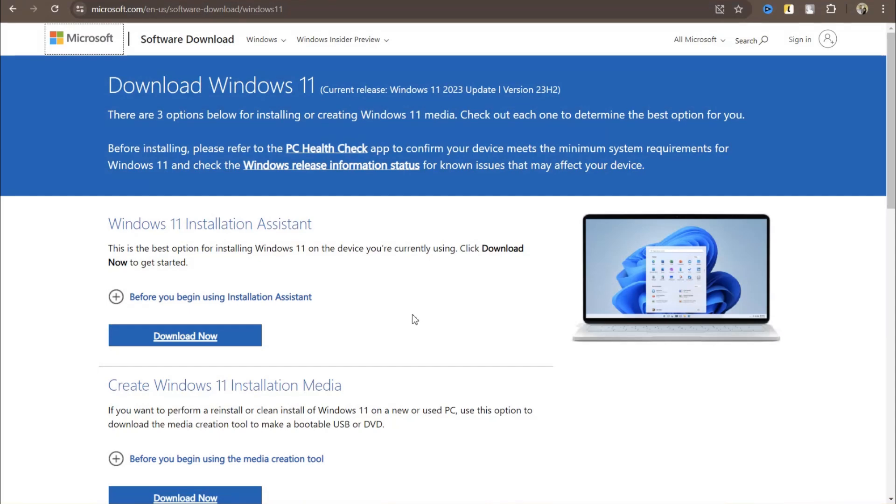
{"action": "mouse_move", "coordinate": [366, 212]}
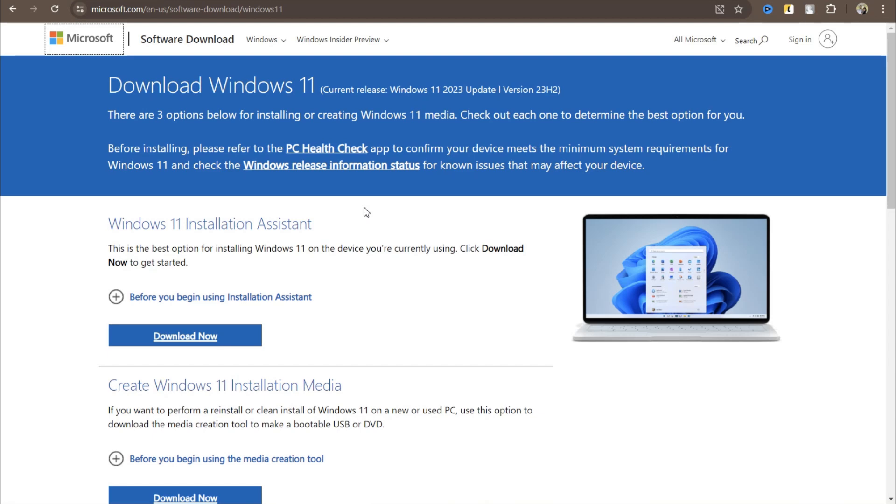
{"action": "mouse_move", "coordinate": [368, 206]}
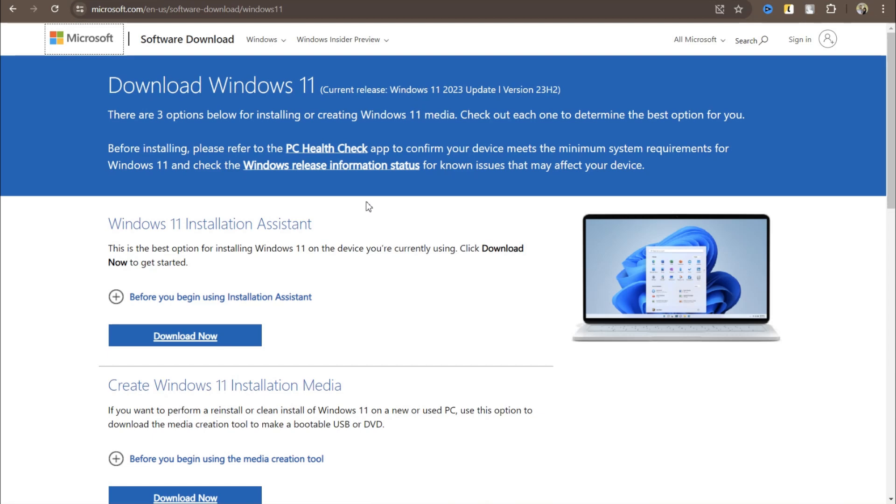
{"action": "mouse_move", "coordinate": [200, 84]}
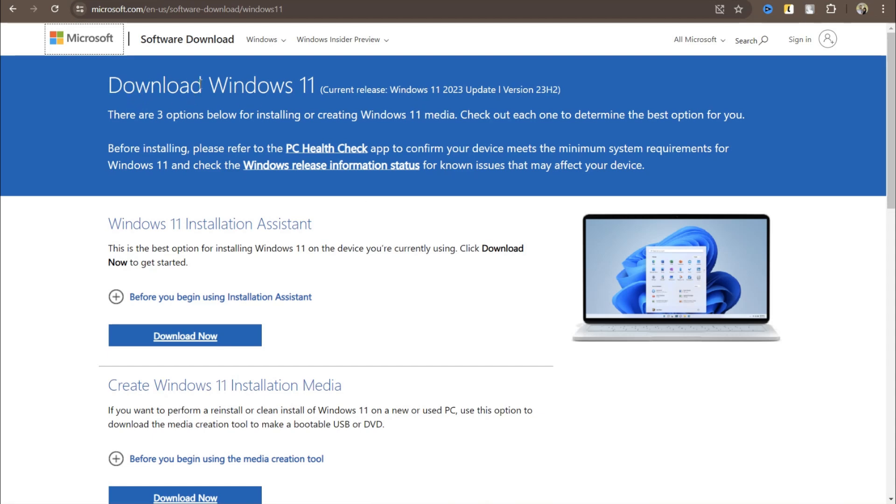
{"action": "mouse_move", "coordinate": [187, 224]}
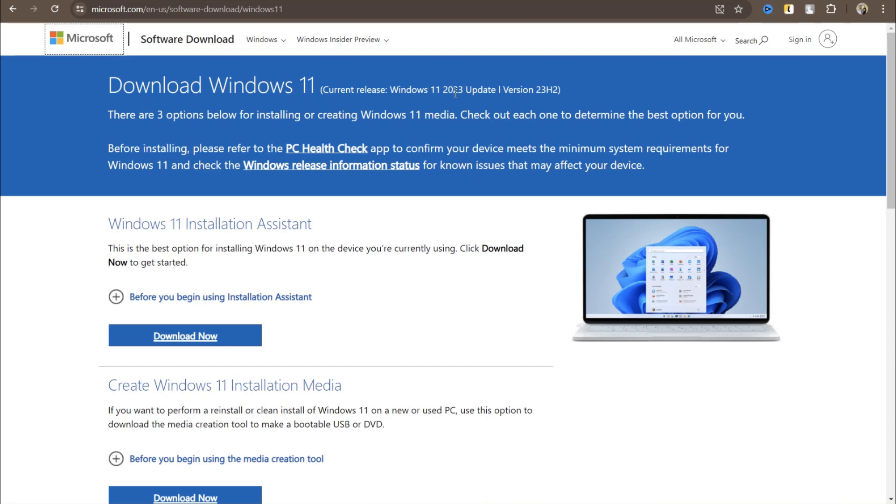
{"action": "mouse_move", "coordinate": [457, 230]}
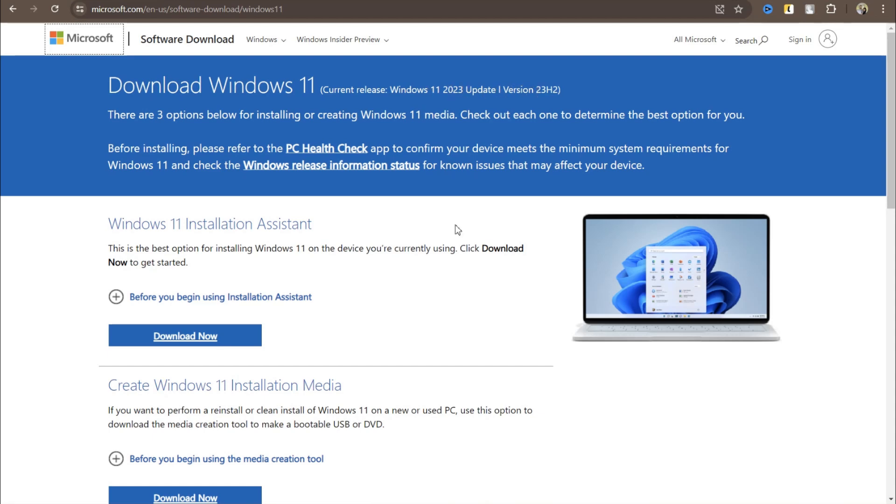
Step: Go to the Downloads catalogue and enter 'windows 10 1809' in the Search for builds box
{"action": "scroll", "scroll_direction": "down", "scroll_amount": 3}
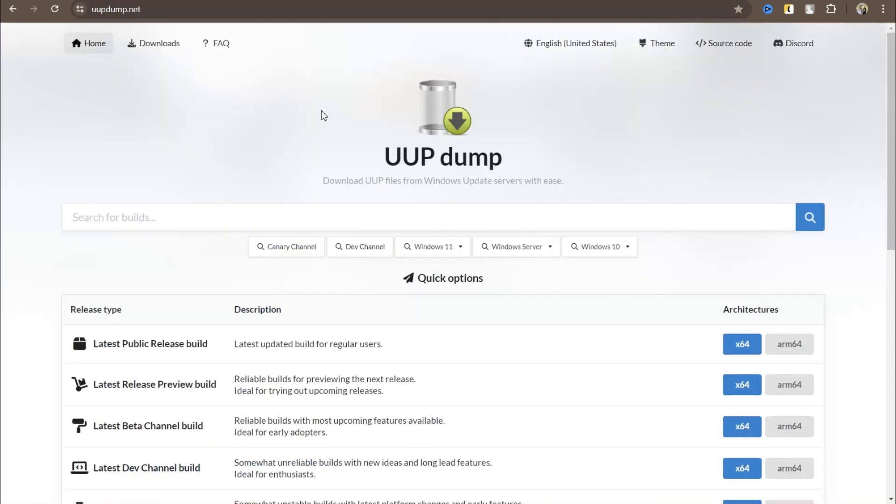
{"action": "mouse_move", "coordinate": [501, 162]}
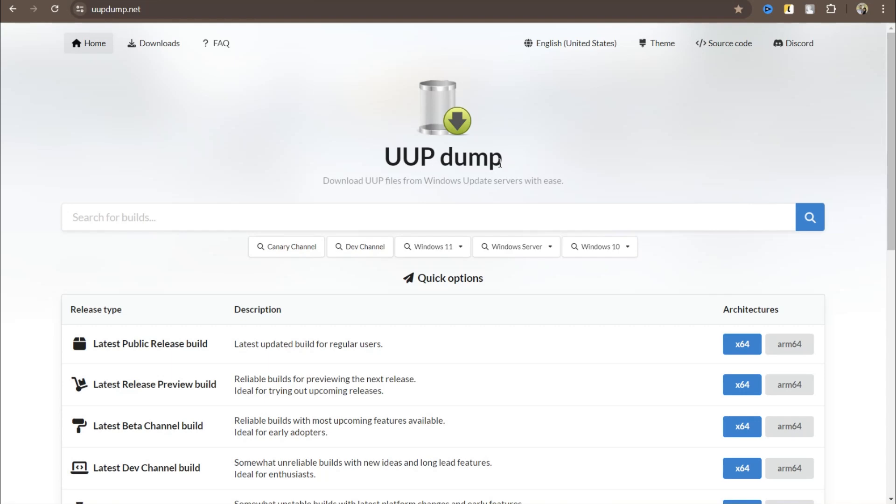
{"action": "mouse_move", "coordinate": [406, 242]}
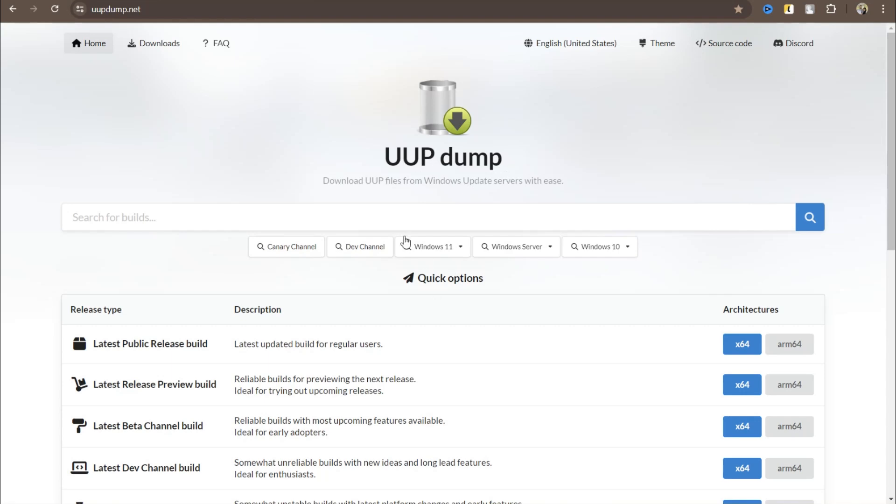
{"action": "mouse_move", "coordinate": [751, 57]}
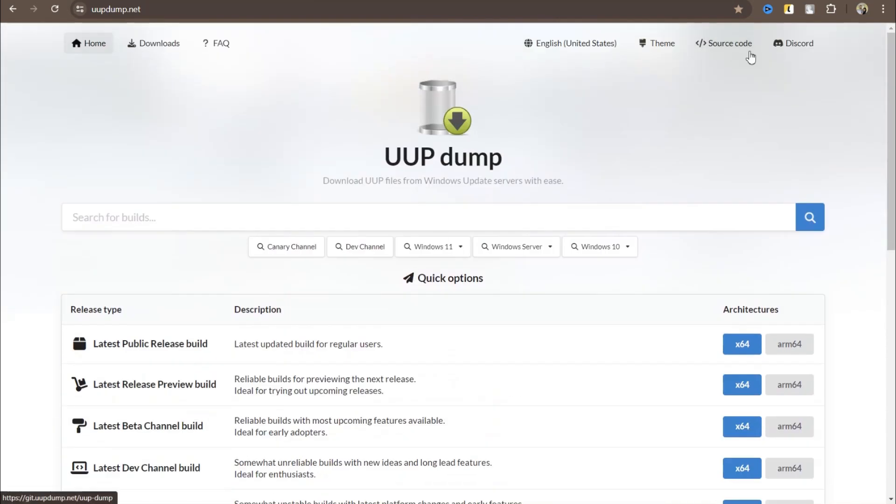
{"action": "mouse_move", "coordinate": [738, 48]}
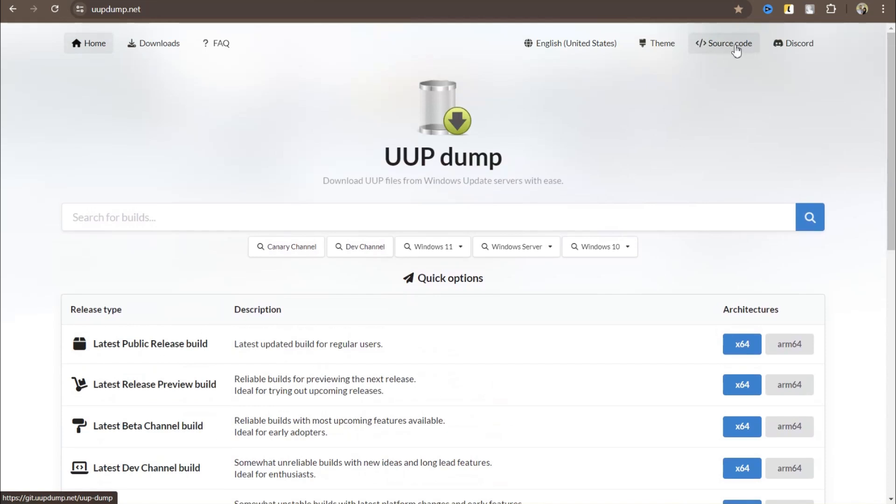
{"action": "mouse_move", "coordinate": [253, 182]}
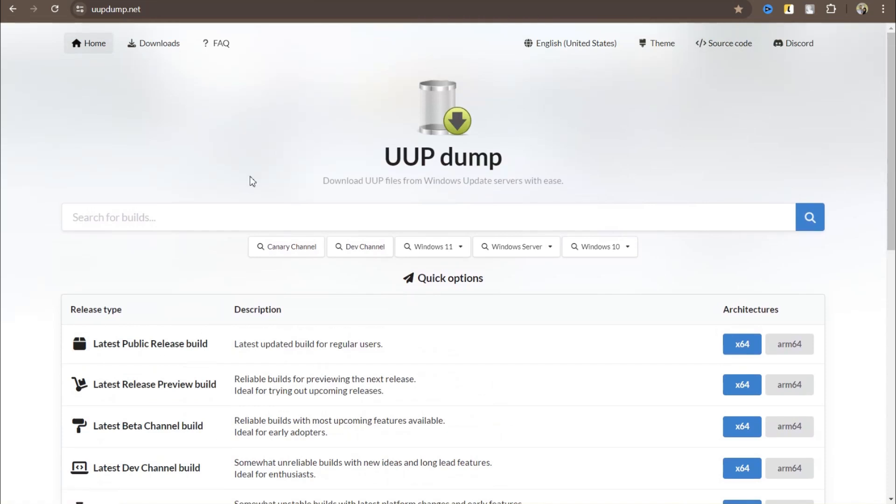
{"action": "mouse_move", "coordinate": [233, 254]}
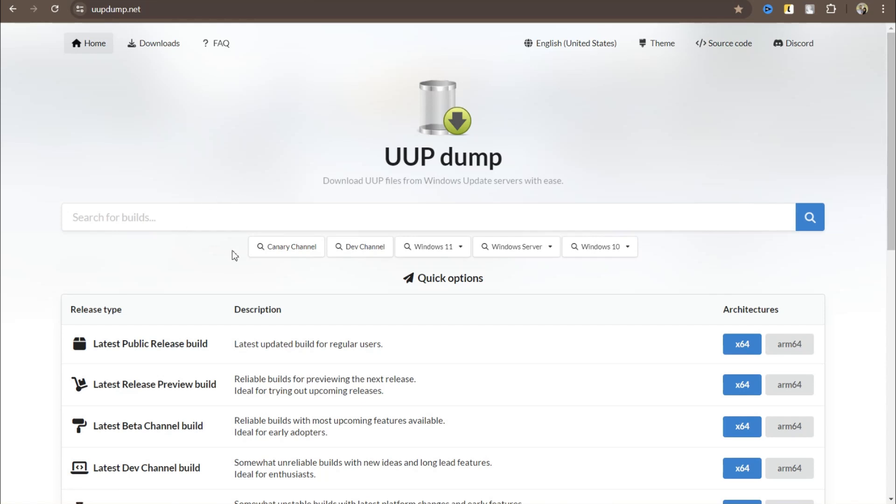
{"action": "mouse_move", "coordinate": [277, 240]}
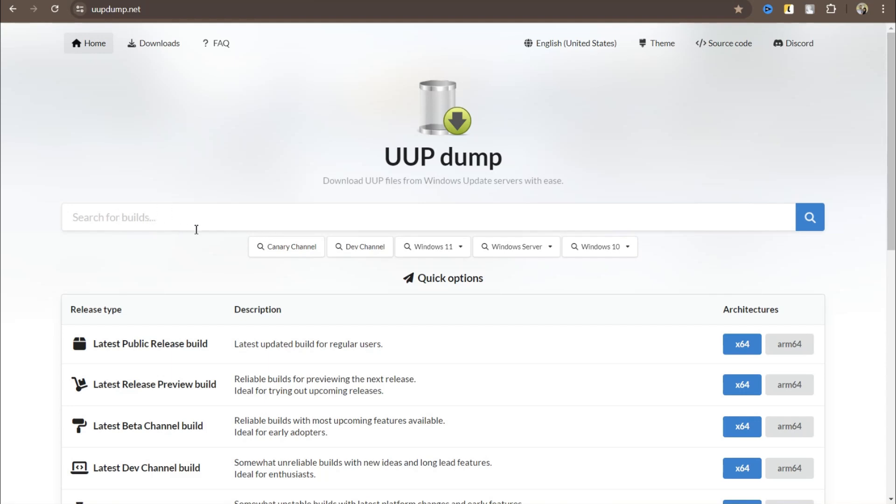
{"action": "scroll", "scroll_direction": "down", "scroll_amount": 3}
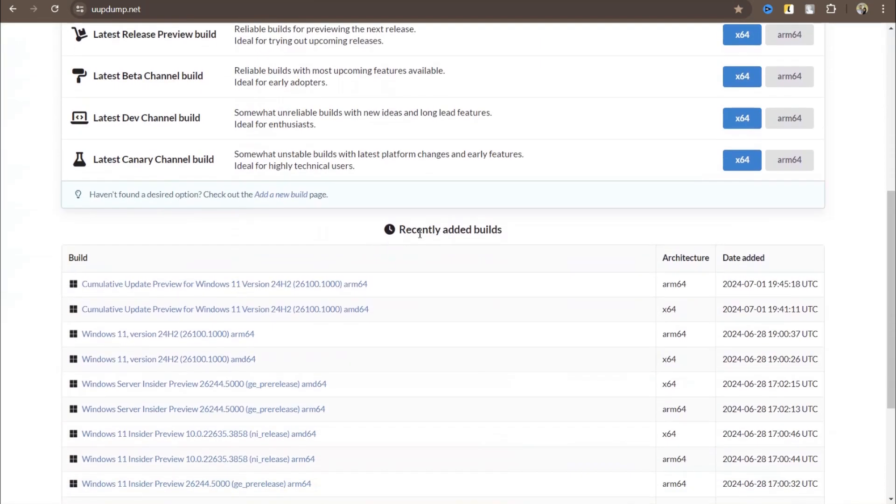
{"action": "scroll", "scroll_direction": "up", "scroll_amount": 3}
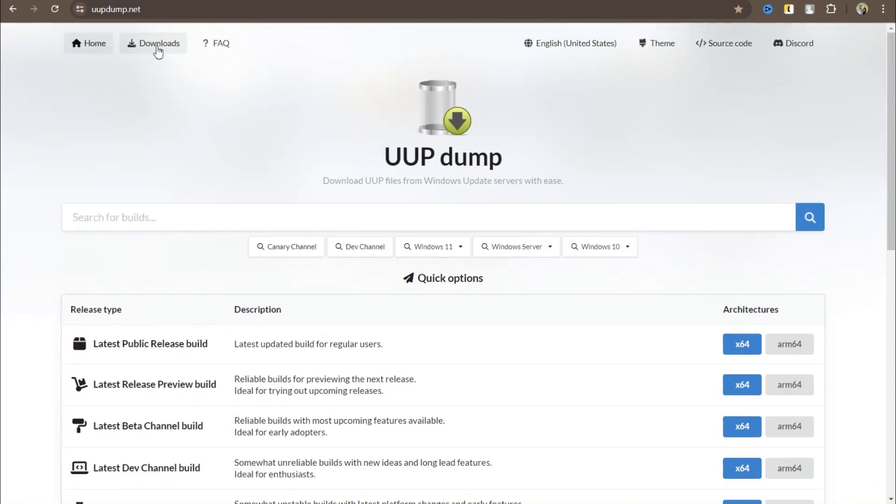
{"action": "left_click", "coordinate": [152, 43]}
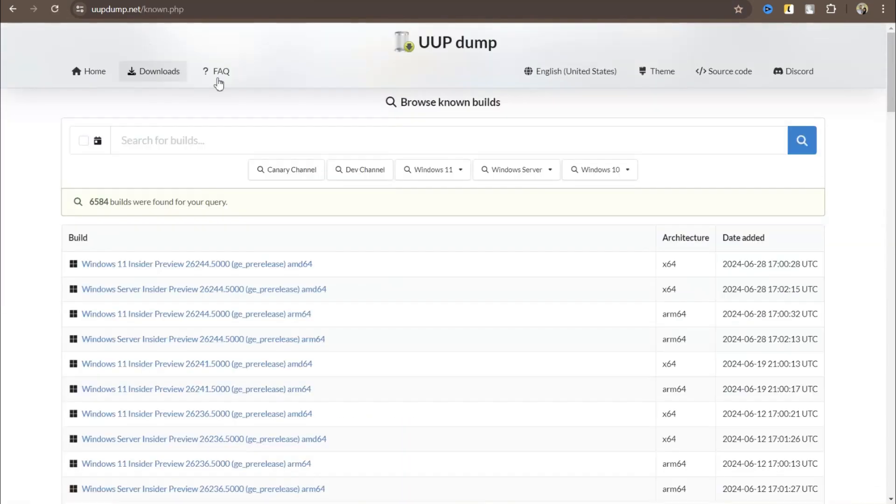
{"action": "mouse_move", "coordinate": [211, 205]}
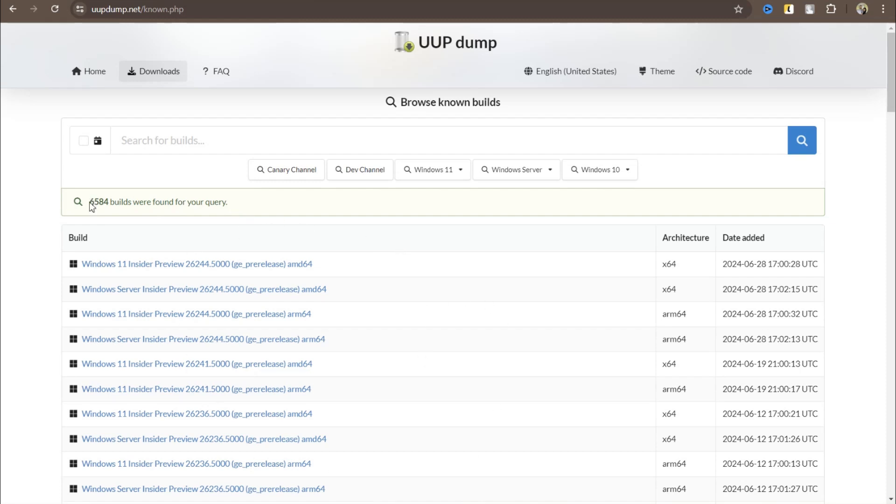
{"action": "left_click", "coordinate": [401, 140]}
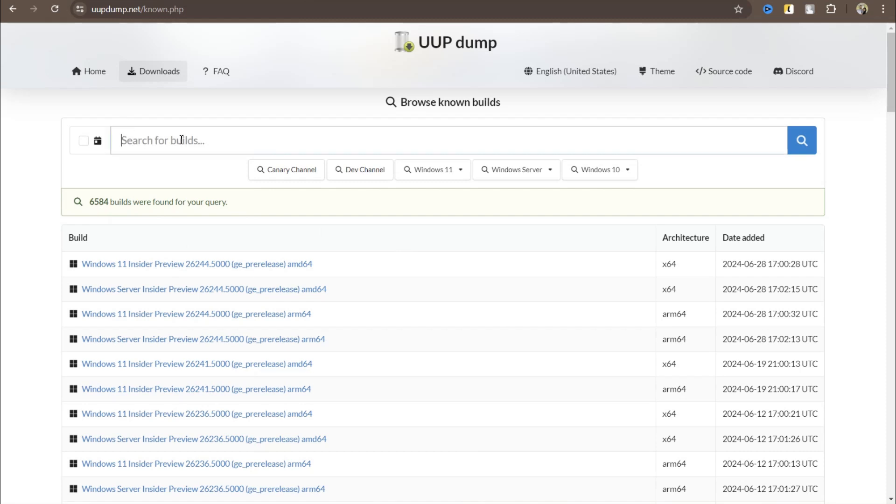
{"action": "type", "text": "win"}
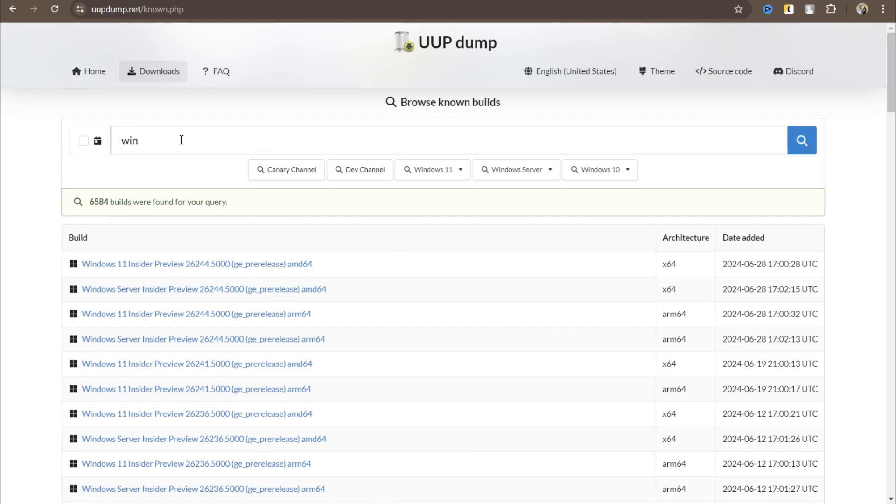
{"action": "type", "text": "dows 10 1"}
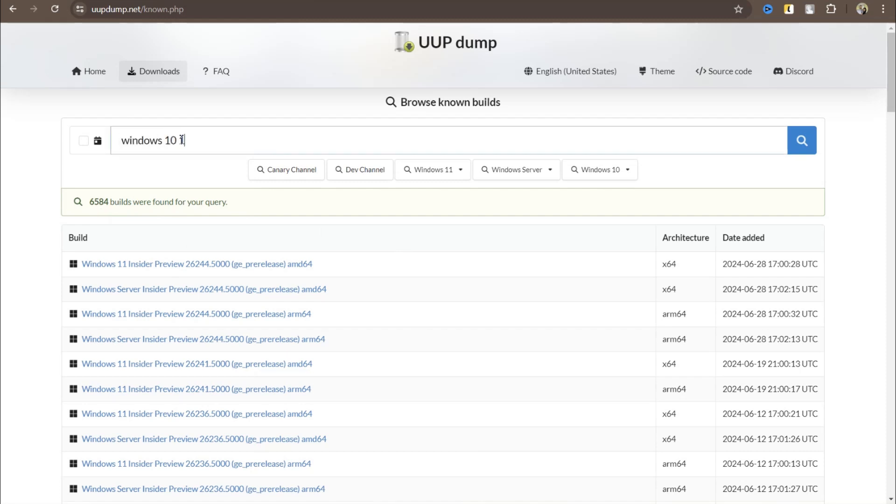
{"action": "type", "text": "809"}
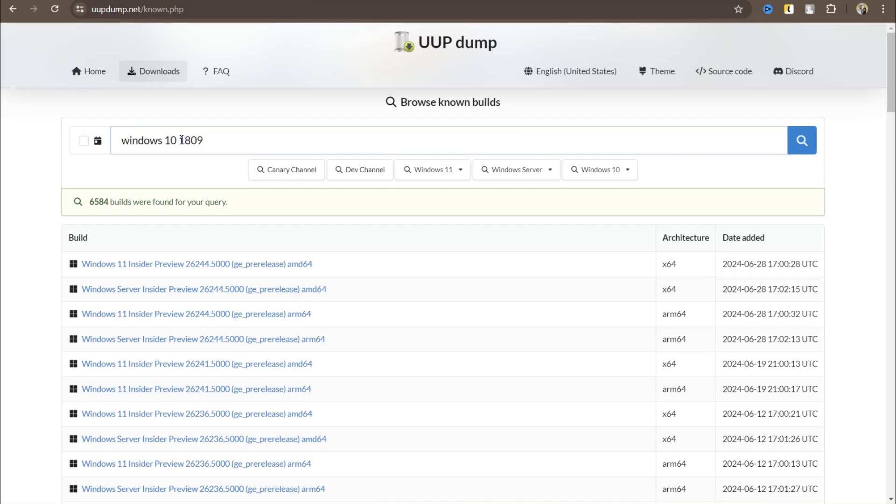
Step: Run the search, browse the 511 matching builds to the last page and back to page 1
{"action": "left_click", "coordinate": [801, 140]}
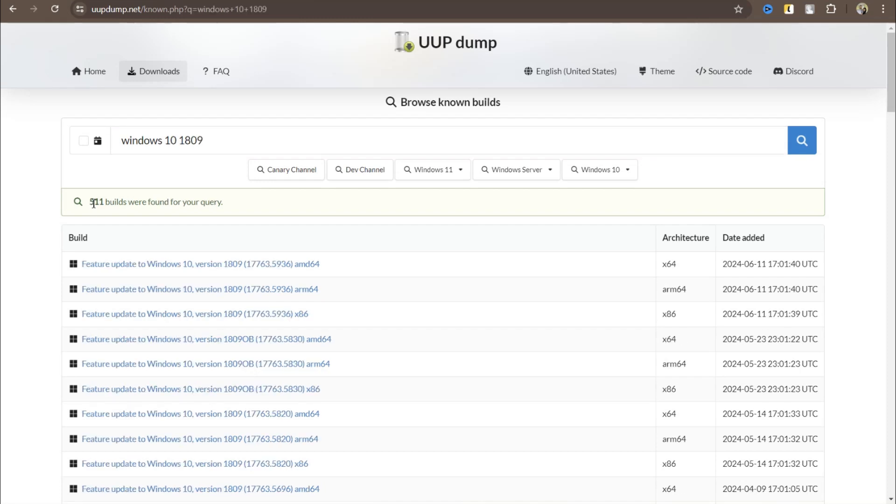
{"action": "mouse_move", "coordinate": [240, 272]}
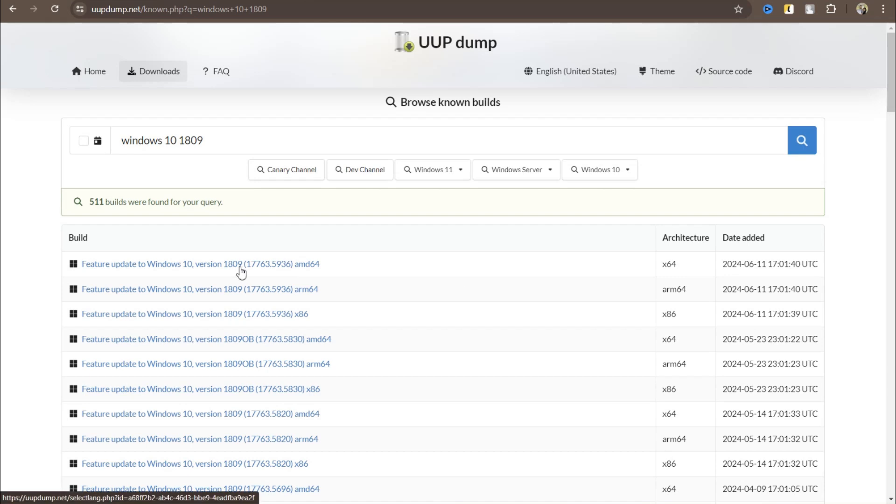
{"action": "mouse_move", "coordinate": [708, 273]}
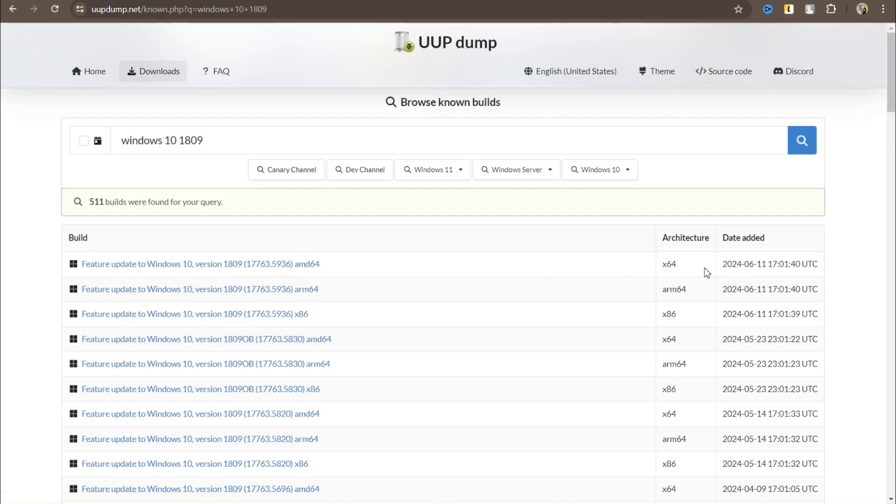
{"action": "scroll", "scroll_direction": "down", "scroll_amount": 3}
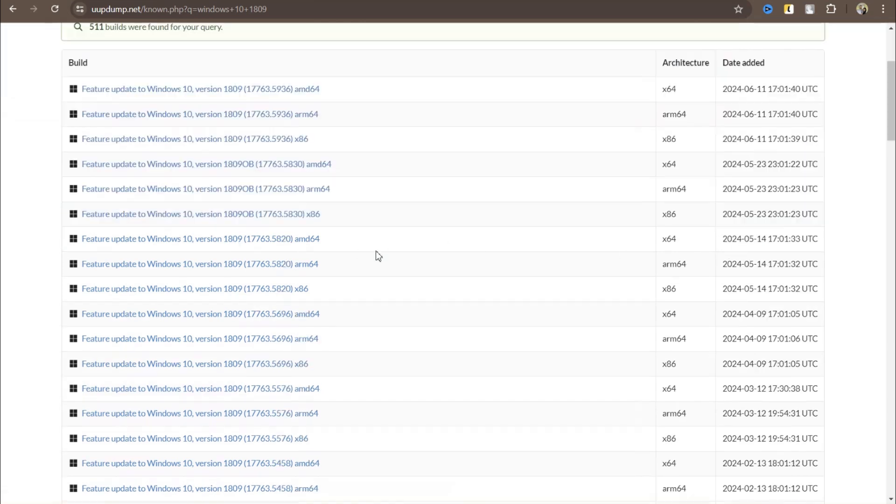
{"action": "scroll", "scroll_direction": "down", "scroll_amount": 3}
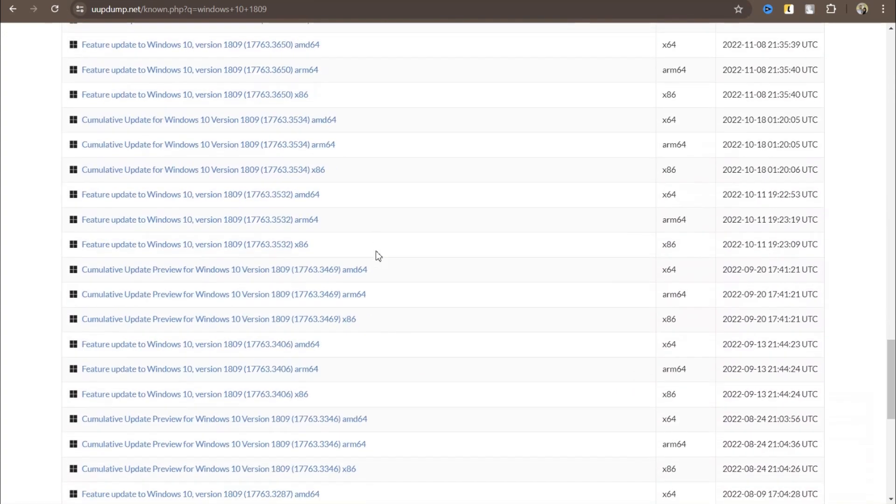
{"action": "scroll", "scroll_direction": "down", "scroll_amount": 3}
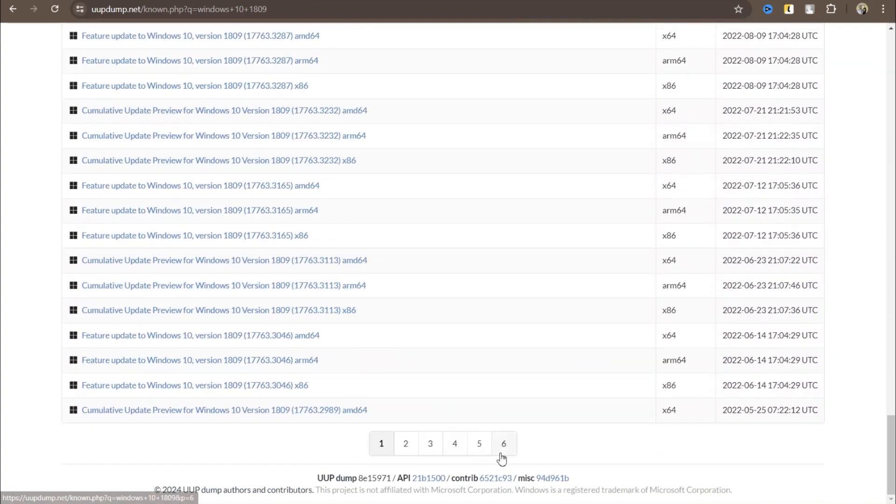
{"action": "left_click", "coordinate": [503, 443]}
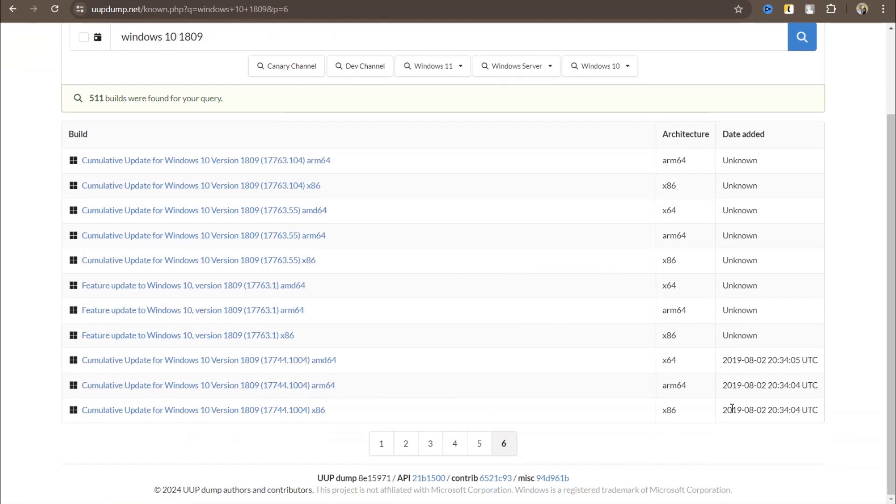
{"action": "mouse_move", "coordinate": [747, 413]}
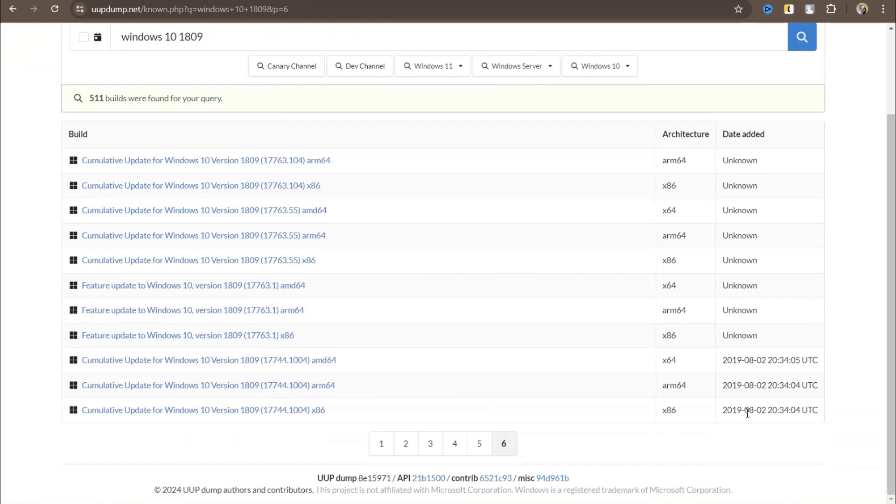
{"action": "mouse_move", "coordinate": [677, 411]}
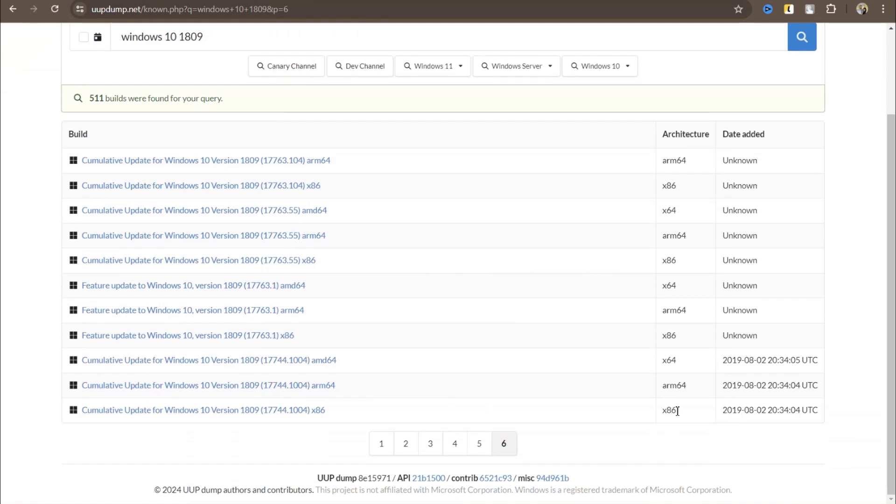
{"action": "mouse_move", "coordinate": [674, 379]}
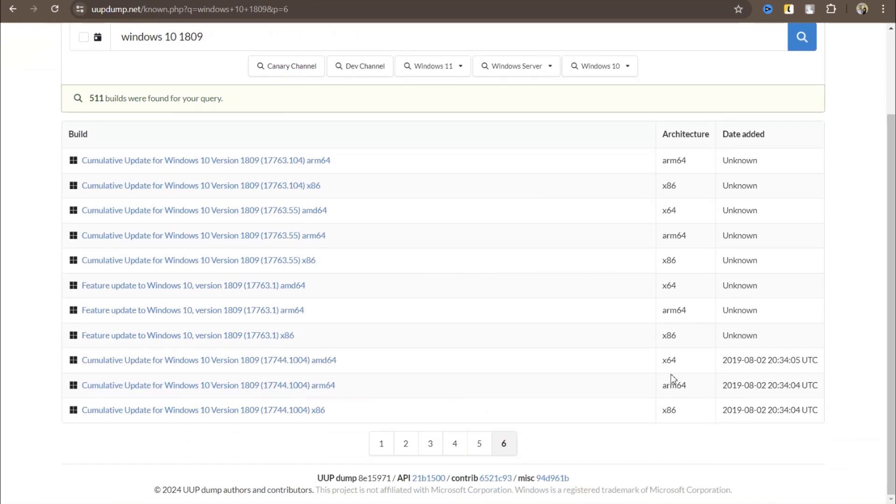
{"action": "left_click", "coordinate": [381, 443]}
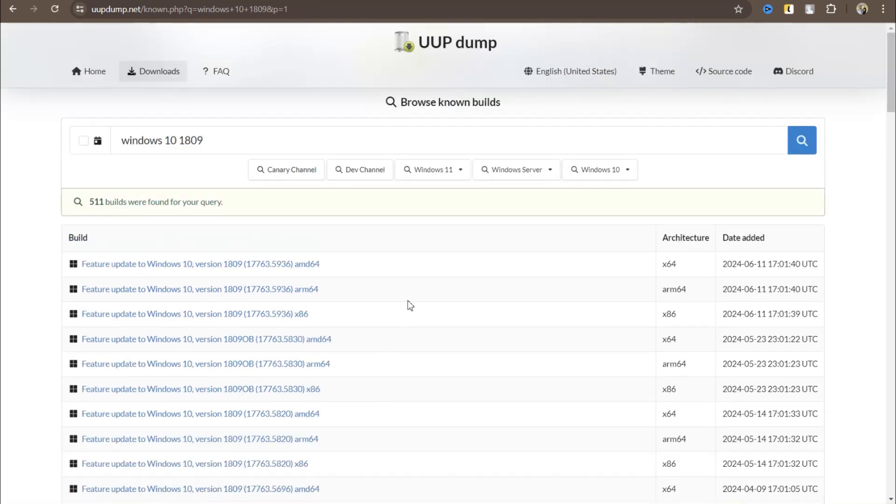
{"action": "mouse_move", "coordinate": [320, 261]}
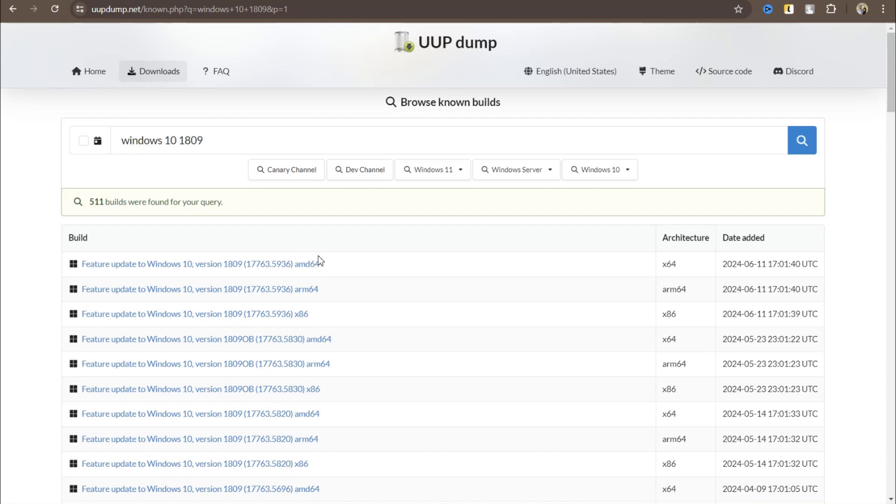
{"action": "mouse_move", "coordinate": [253, 267]}
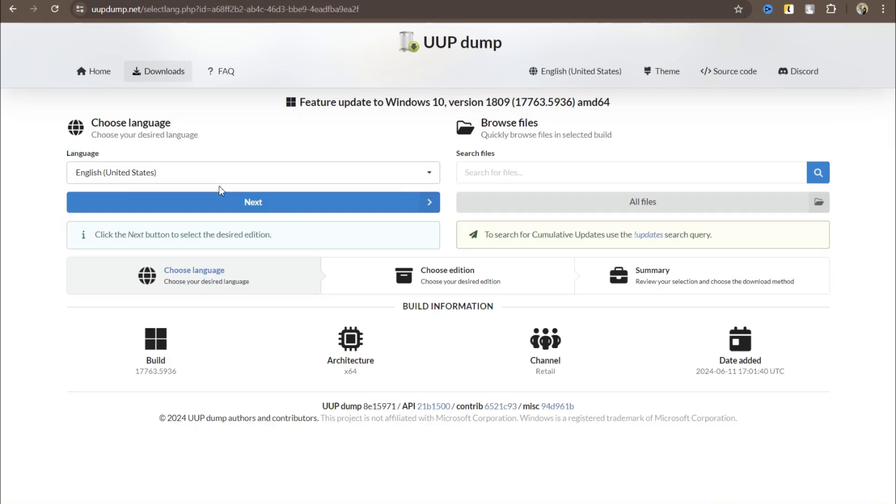
Step: Confirm English (United States) and continue to the edition choices with Home and Pro ticked
{"action": "left_click", "coordinate": [253, 201]}
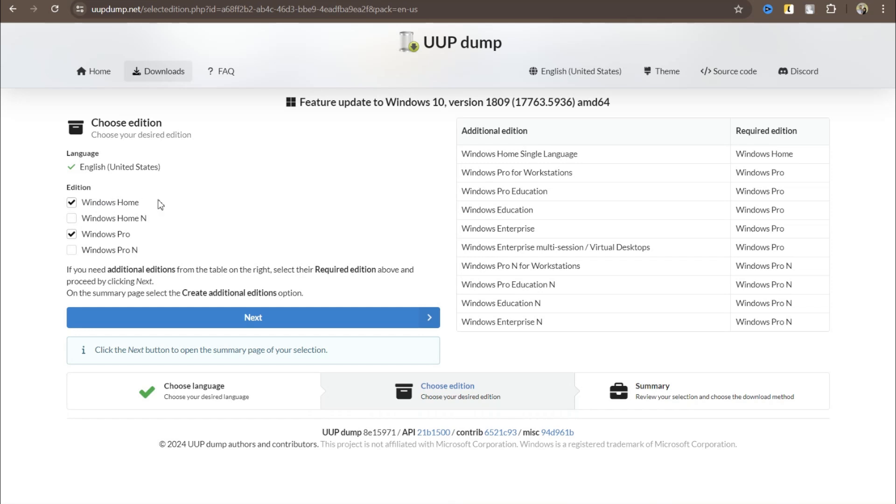
{"action": "mouse_move", "coordinate": [184, 237]}
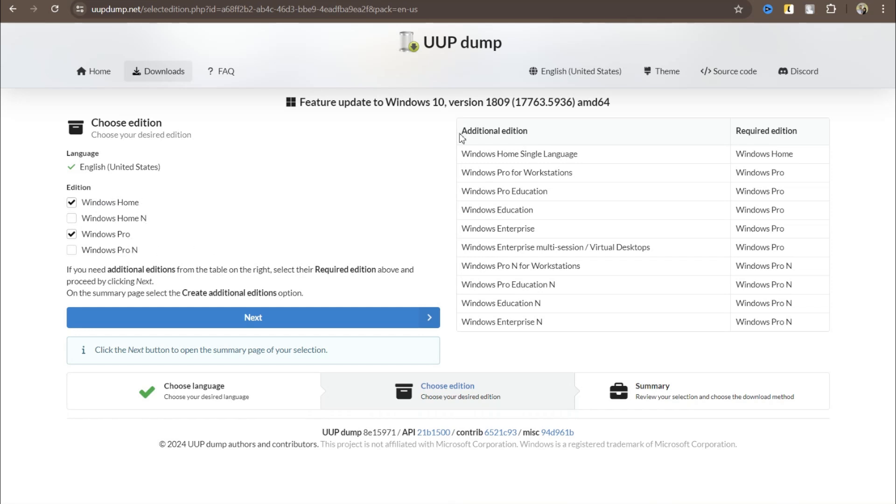
{"action": "mouse_move", "coordinate": [542, 128]}
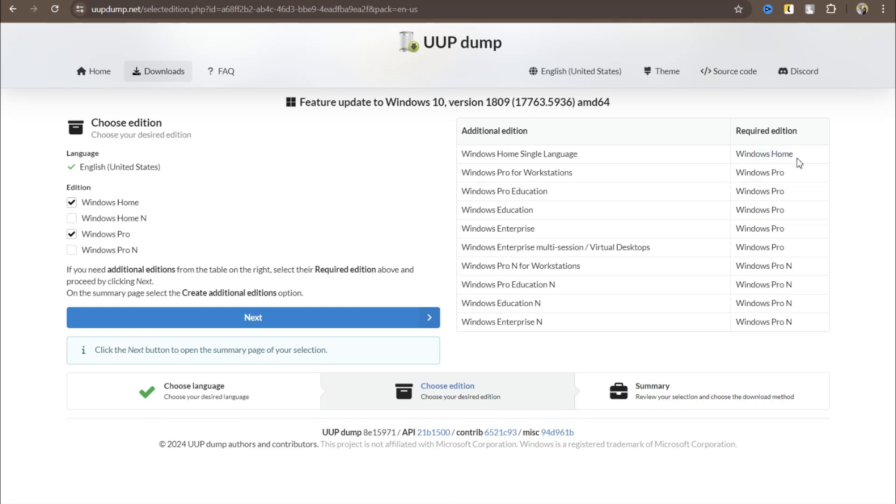
Step: Create the 'Download and convert to ISO' package with updates included and open the downloaded zip
{"action": "left_click", "coordinate": [253, 317]}
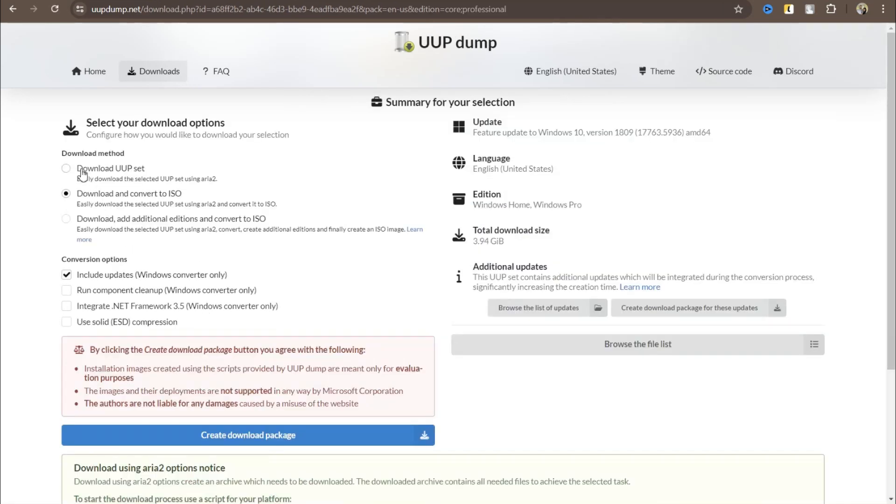
{"action": "mouse_move", "coordinate": [84, 173]}
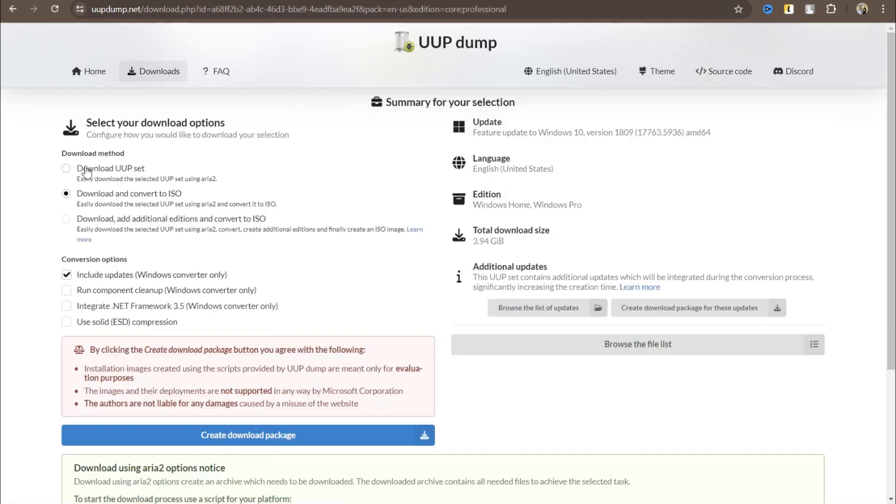
{"action": "mouse_move", "coordinate": [90, 197]}
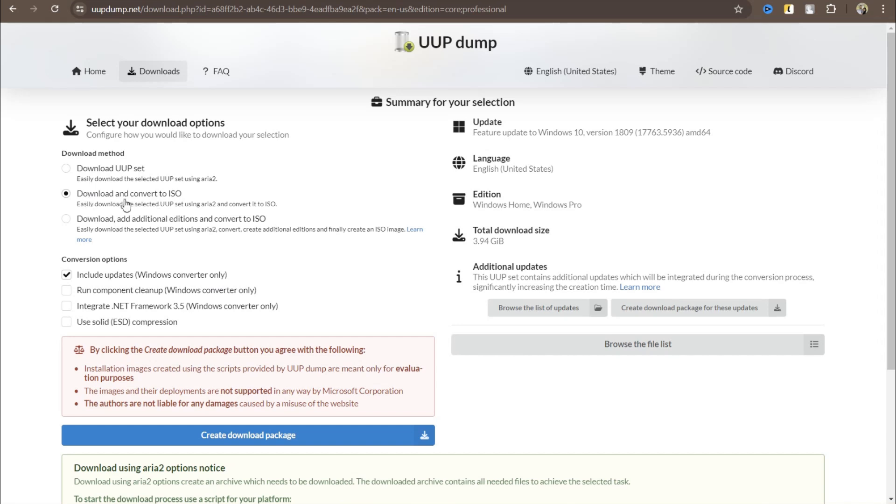
{"action": "mouse_move", "coordinate": [177, 202]}
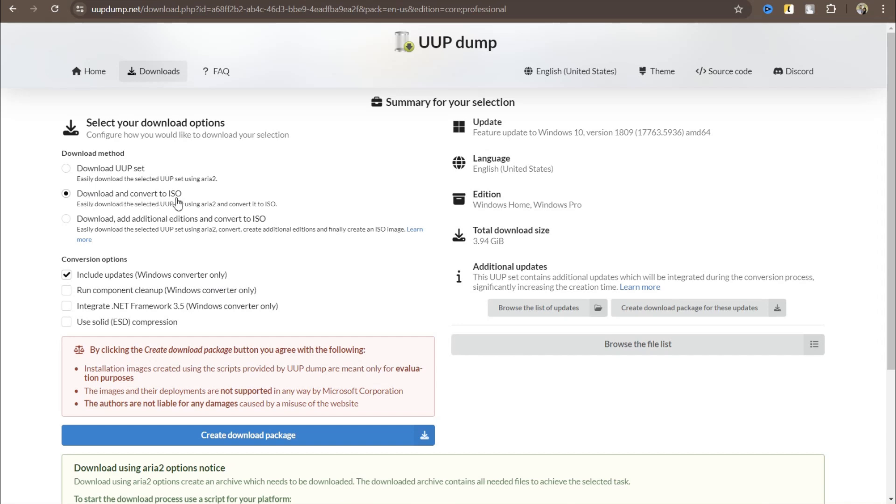
{"action": "mouse_move", "coordinate": [188, 204]}
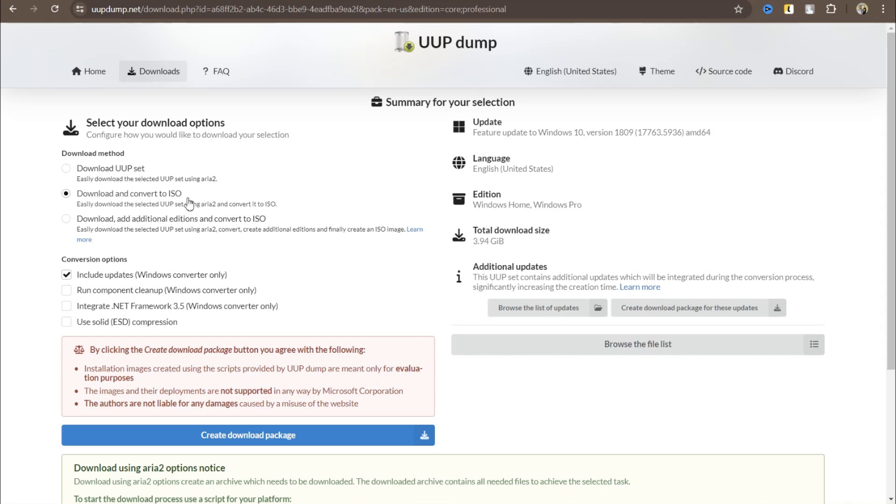
{"action": "mouse_move", "coordinate": [183, 201]}
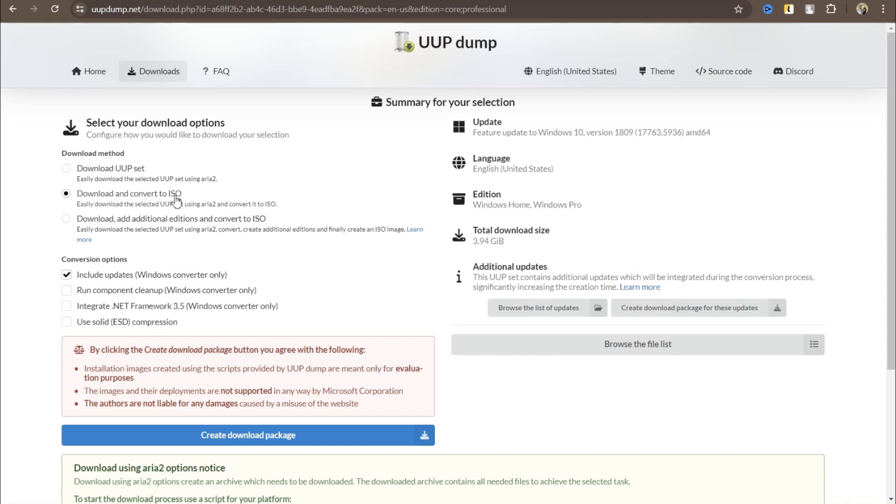
{"action": "scroll", "scroll_direction": "down", "scroll_amount": 3}
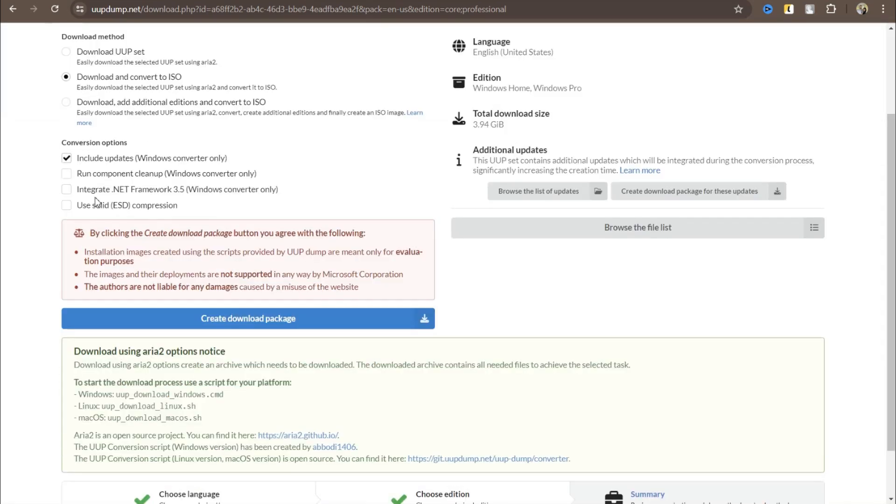
{"action": "mouse_move", "coordinate": [202, 182]}
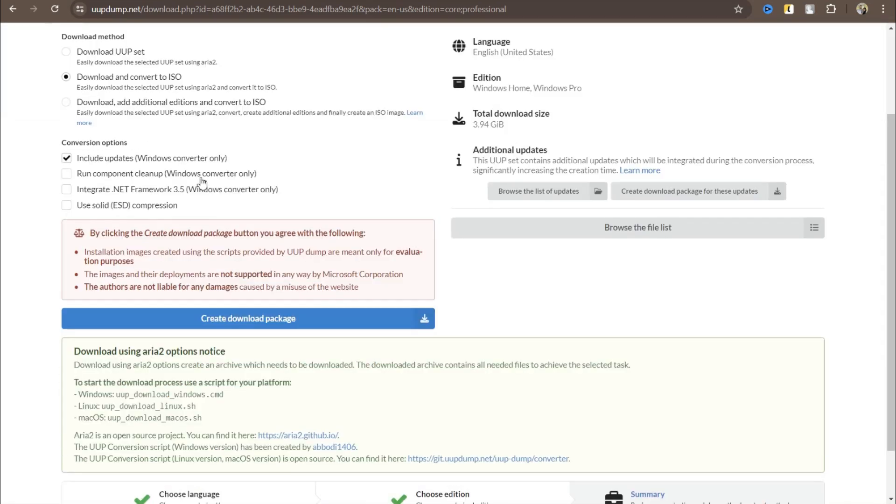
{"action": "mouse_move", "coordinate": [204, 180]}
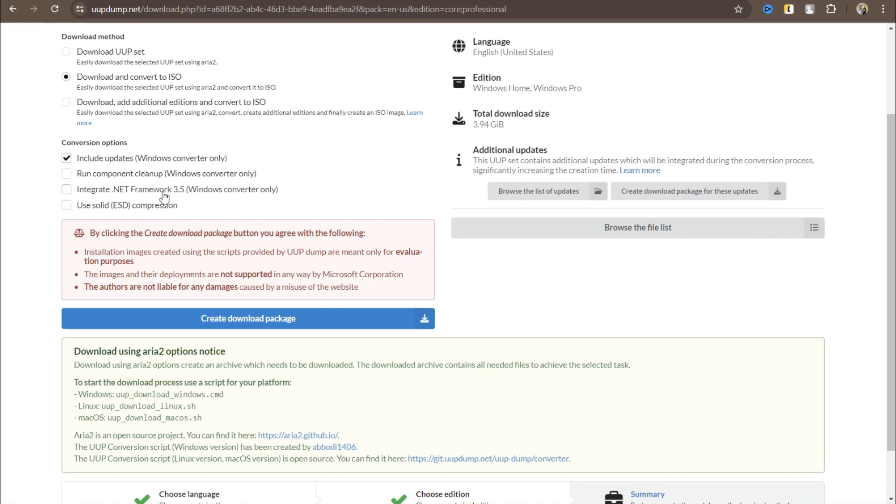
{"action": "mouse_move", "coordinate": [237, 321]}
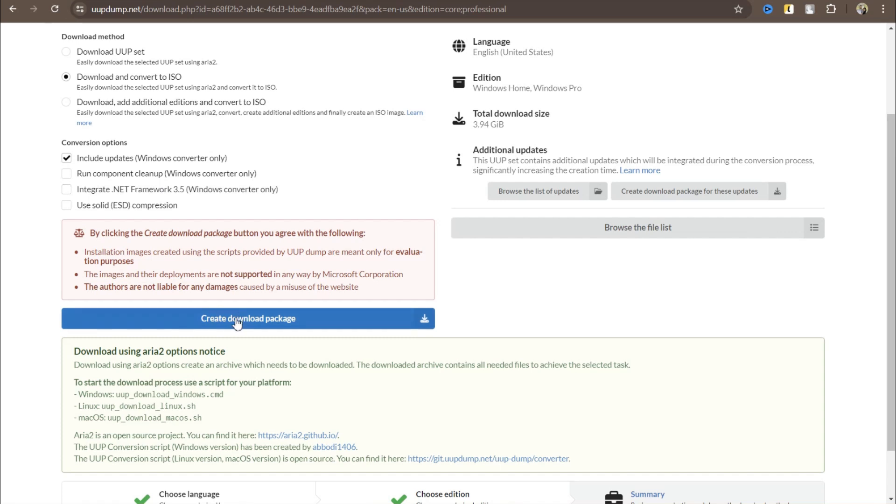
{"action": "left_click", "coordinate": [248, 318]}
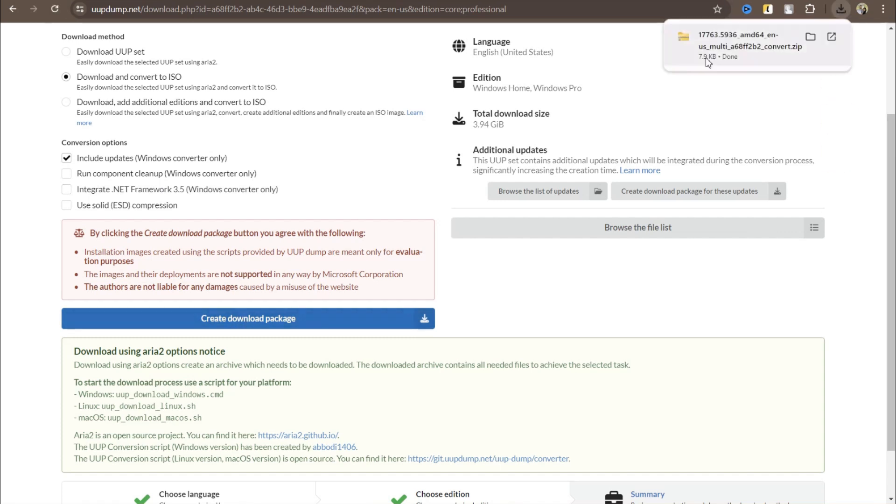
{"action": "mouse_move", "coordinate": [738, 46]}
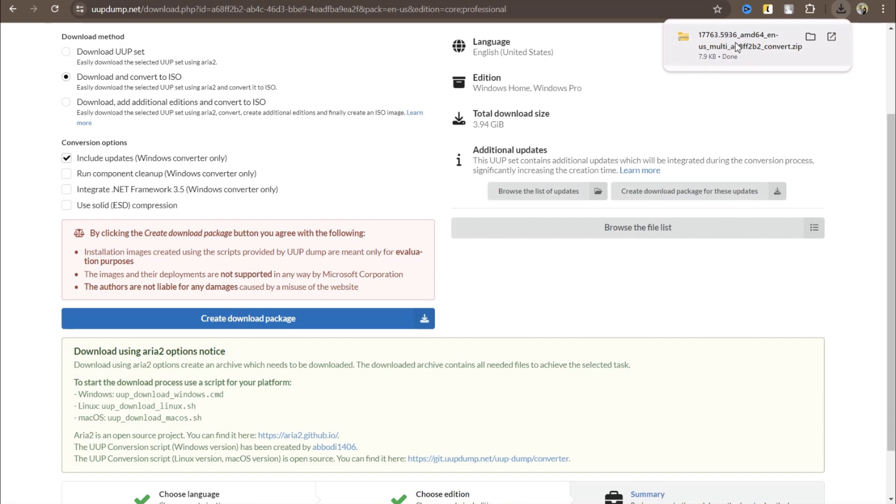
{"action": "left_click", "coordinate": [809, 36]}
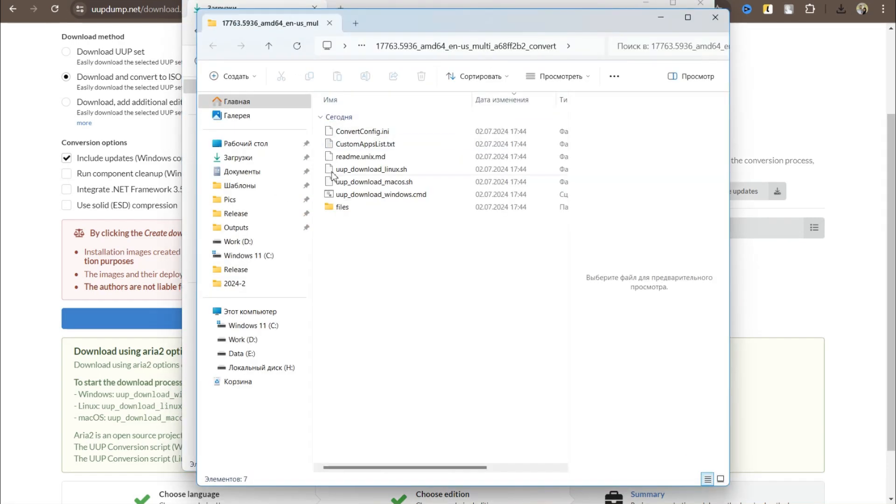
Step: Select uup_download_windows.cmd inside the extracted 17763.5936 conversion package
{"action": "left_click", "coordinate": [381, 194]}
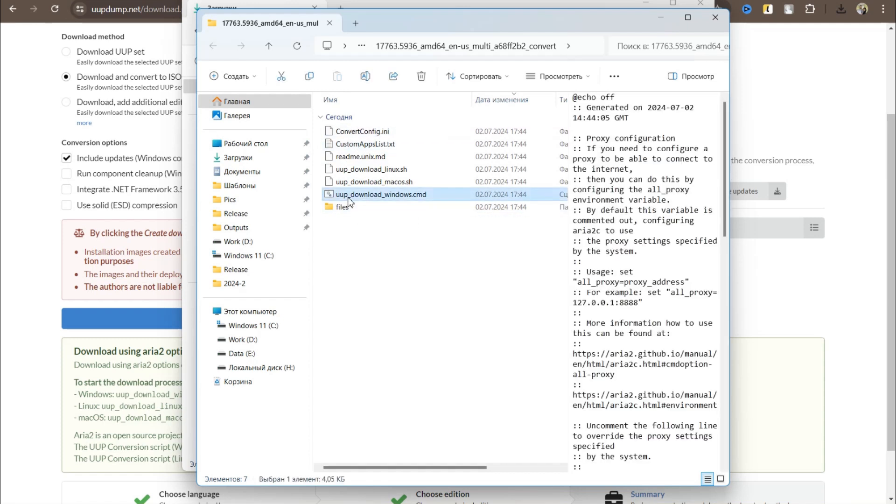
{"action": "mouse_move", "coordinate": [393, 196]}
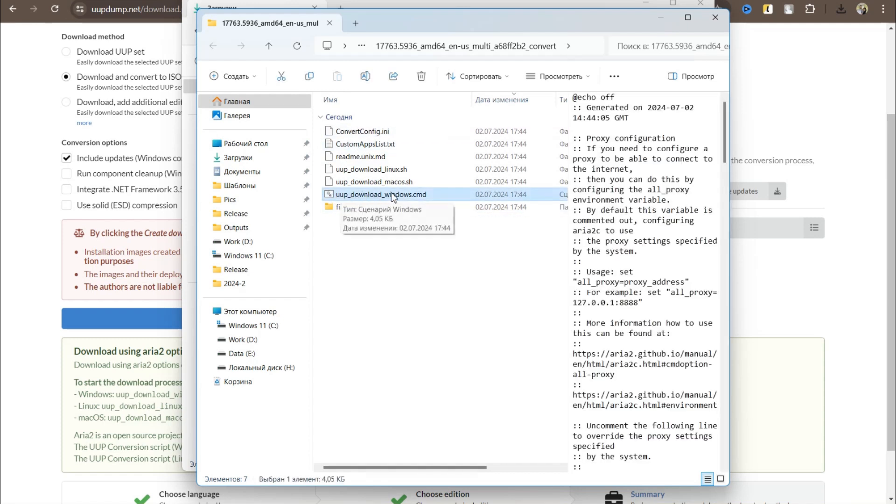
{"action": "mouse_move", "coordinate": [350, 200]}
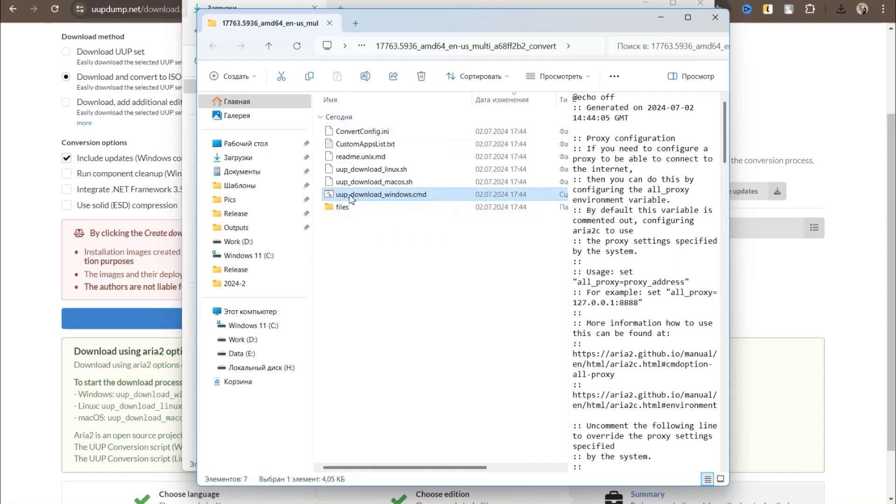
{"action": "mouse_move", "coordinate": [392, 196]}
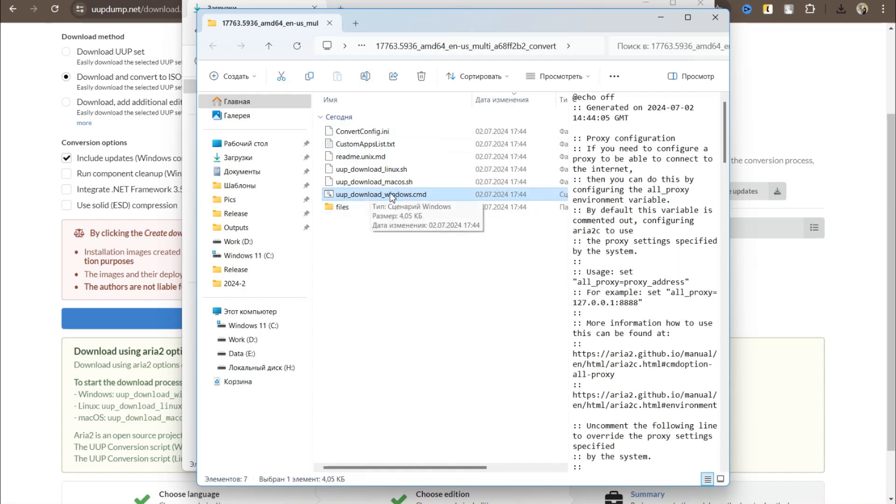
{"action": "mouse_move", "coordinate": [381, 213]}
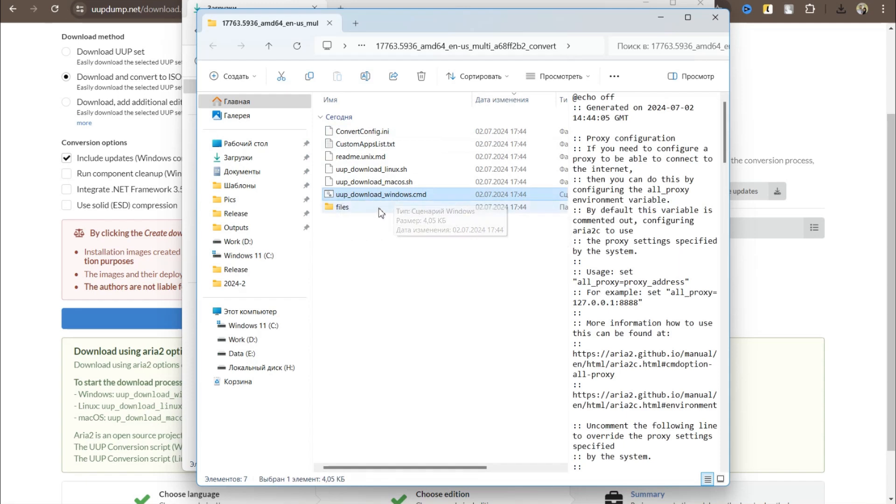
{"action": "mouse_move", "coordinate": [393, 202]}
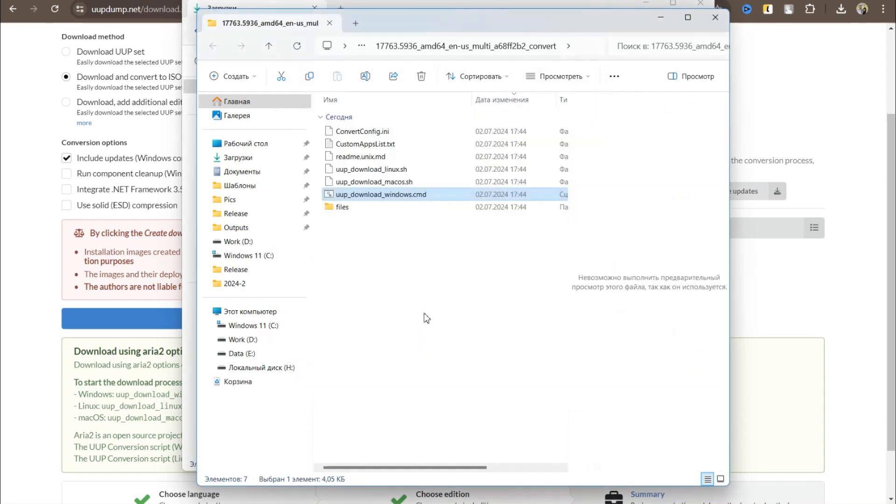
Step: Launch uup_download_windows.cmd and answer R at the security prompt to start the UUP download
{"action": "double_click", "coordinate": [381, 195]}
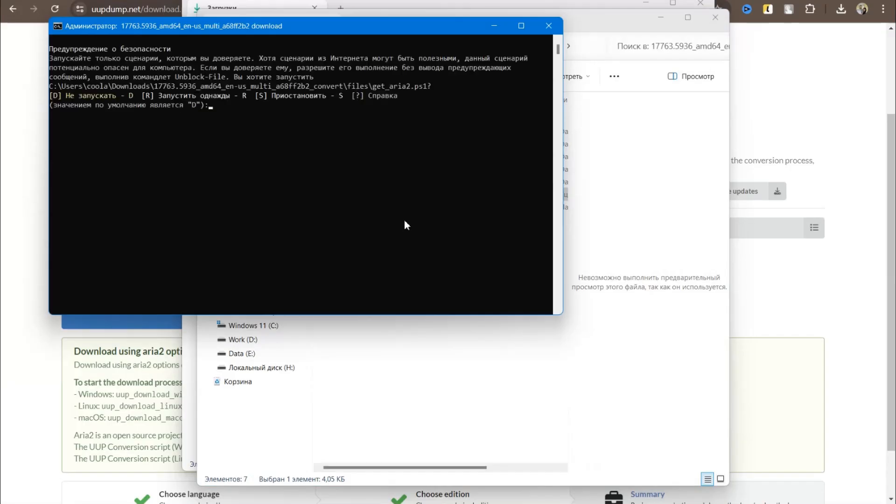
{"action": "type", "text": "R"}
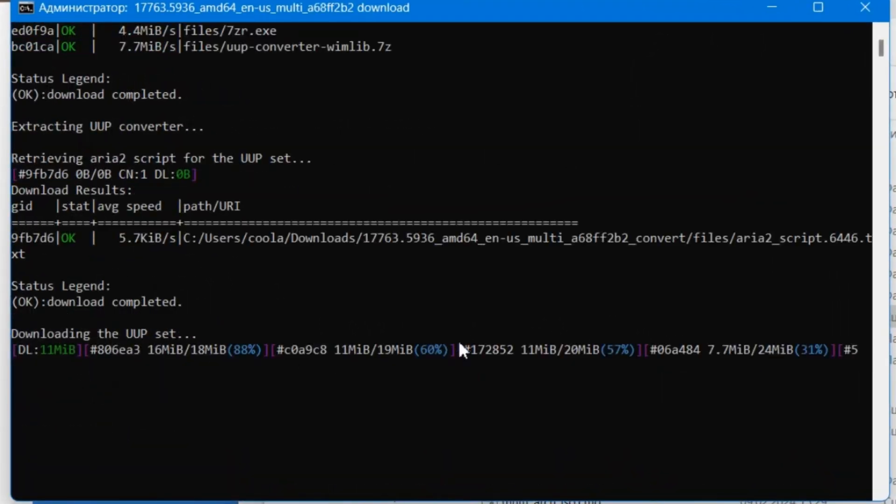
{"action": "mouse_move", "coordinate": [278, 383]}
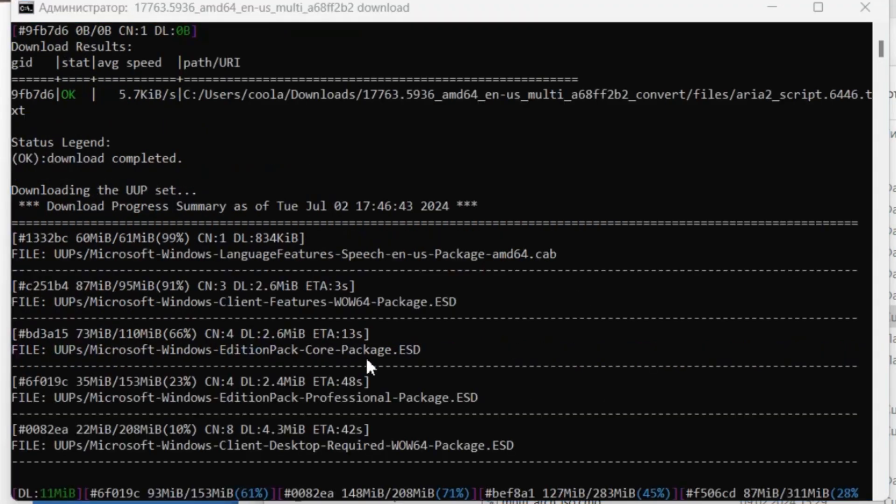
{"action": "mouse_move", "coordinate": [482, 334]}
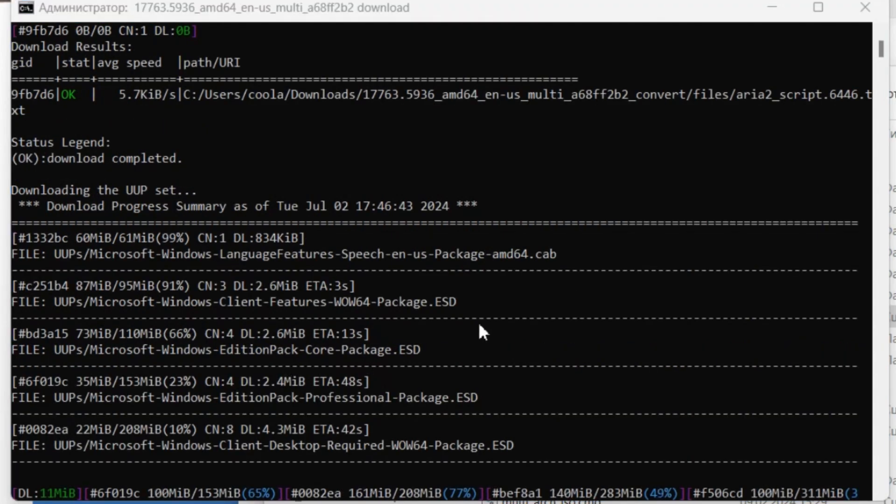
{"action": "mouse_move", "coordinate": [436, 342]}
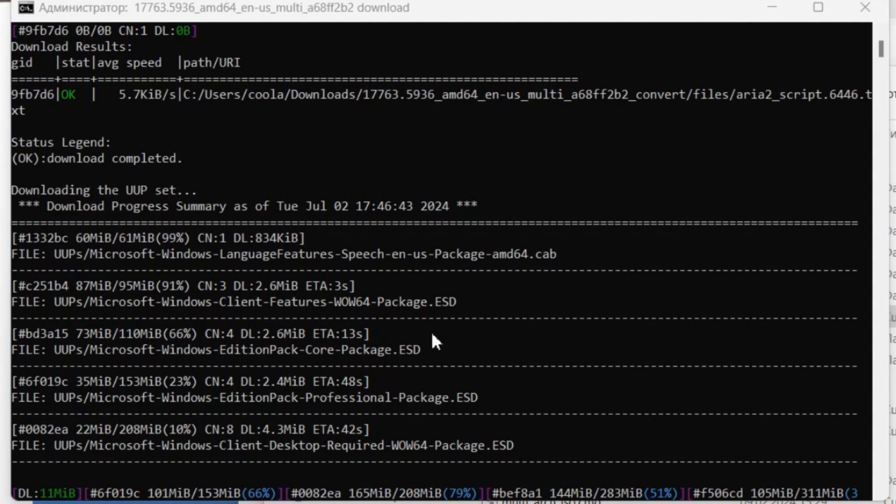
{"action": "mouse_move", "coordinate": [237, 173]}
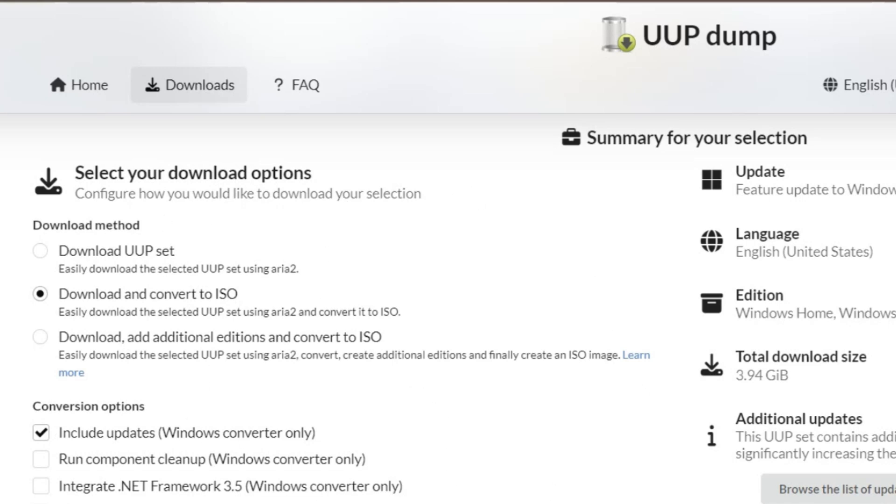
{"action": "mouse_move", "coordinate": [460, 352]}
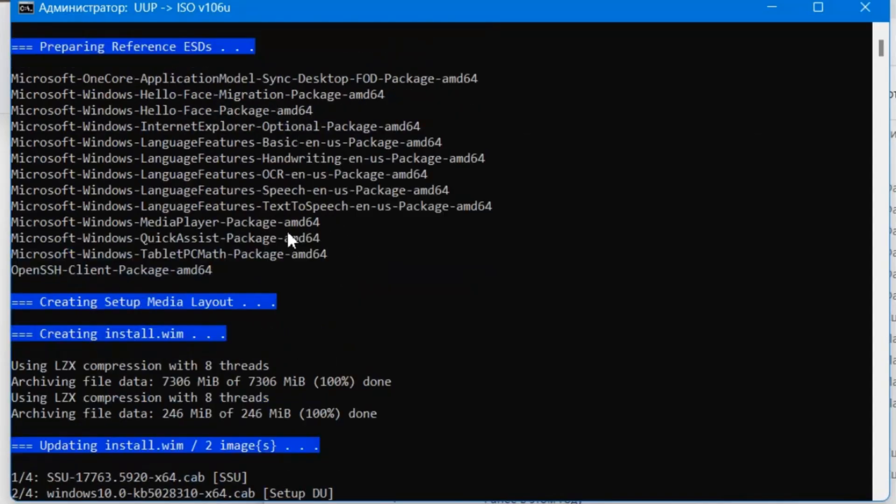
Step: Scroll the Command Prompt output while the UUP-to-ISO converter builds install.wim
{"action": "scroll", "scroll_direction": "up", "scroll_amount": 3}
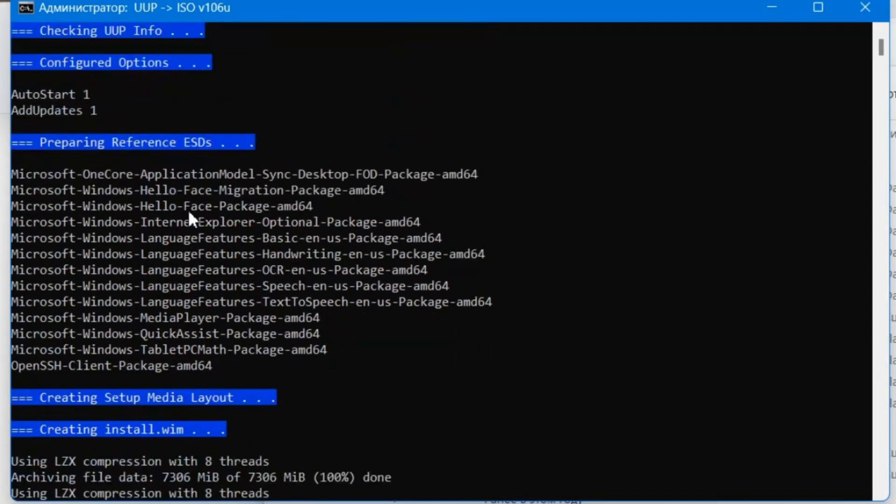
{"action": "scroll", "scroll_direction": "down", "scroll_amount": 3}
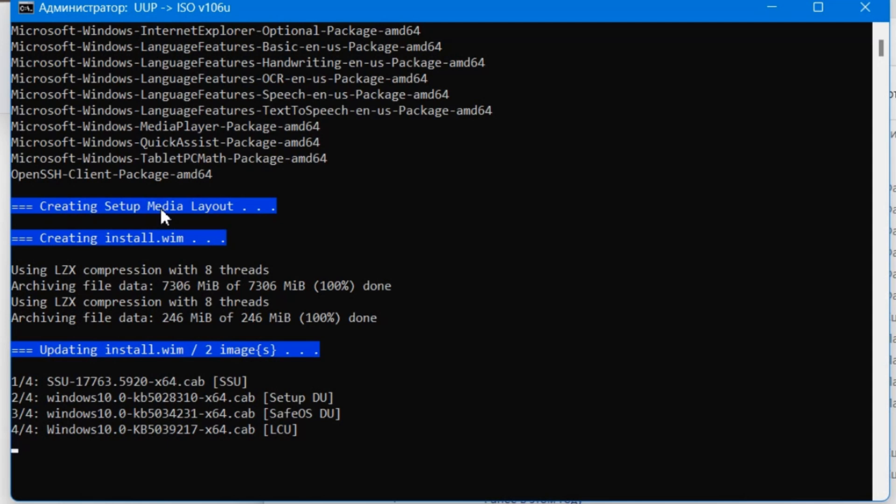
{"action": "mouse_move", "coordinate": [460, 272]}
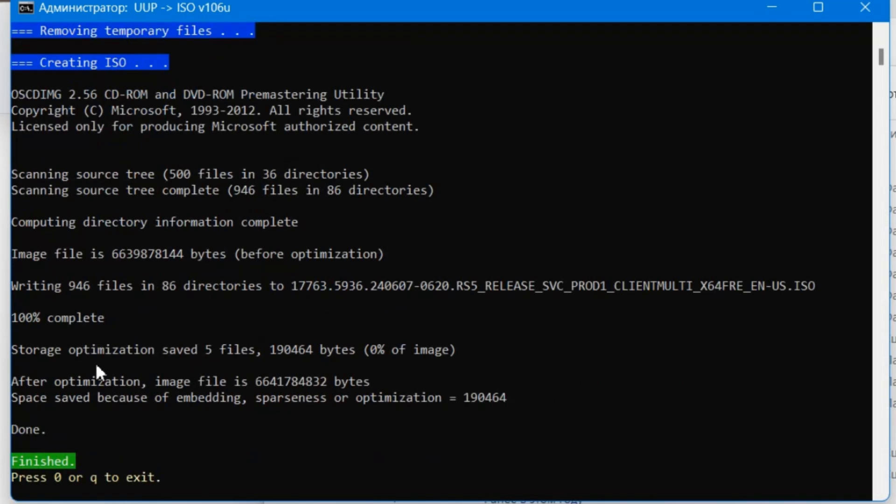
{"action": "mouse_move", "coordinate": [54, 485]}
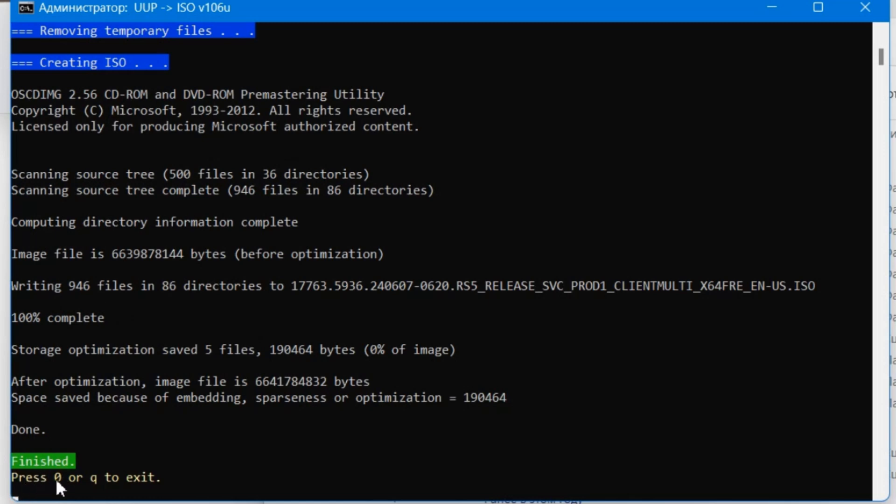
{"action": "mouse_move", "coordinate": [106, 498]}
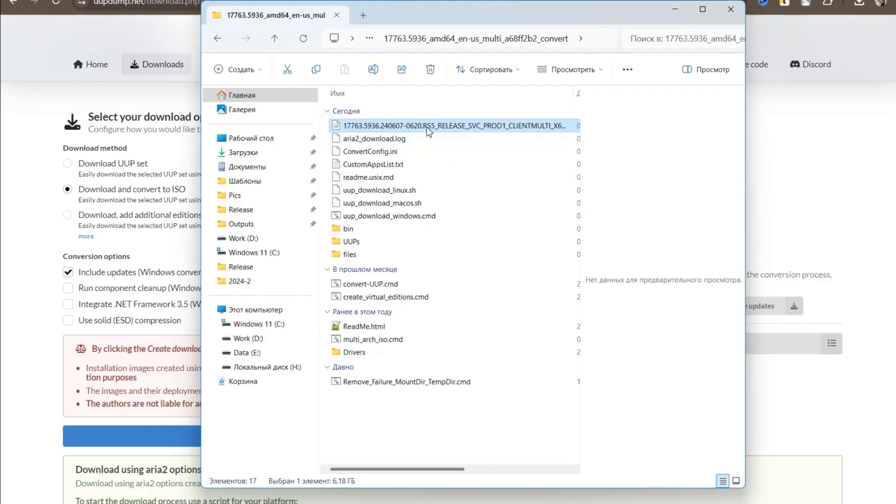
{"action": "mouse_move", "coordinate": [411, 133]}
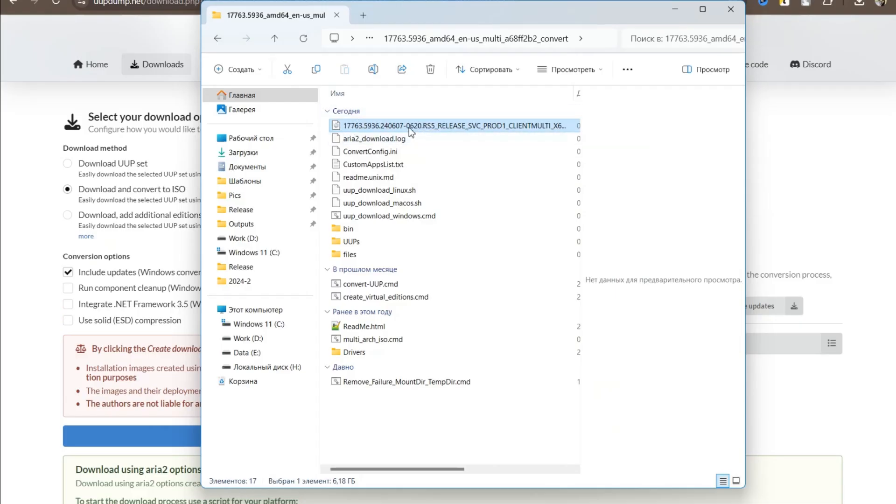
{"action": "mouse_move", "coordinate": [409, 126]}
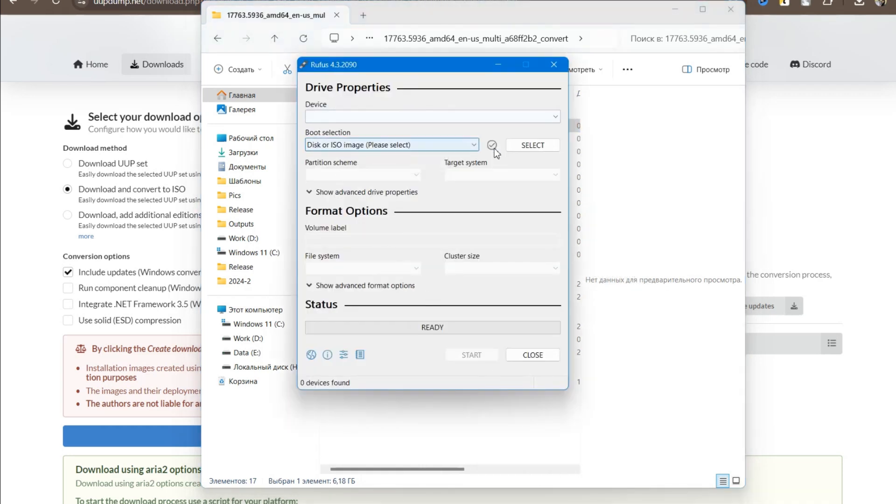
{"action": "mouse_move", "coordinate": [482, 142]}
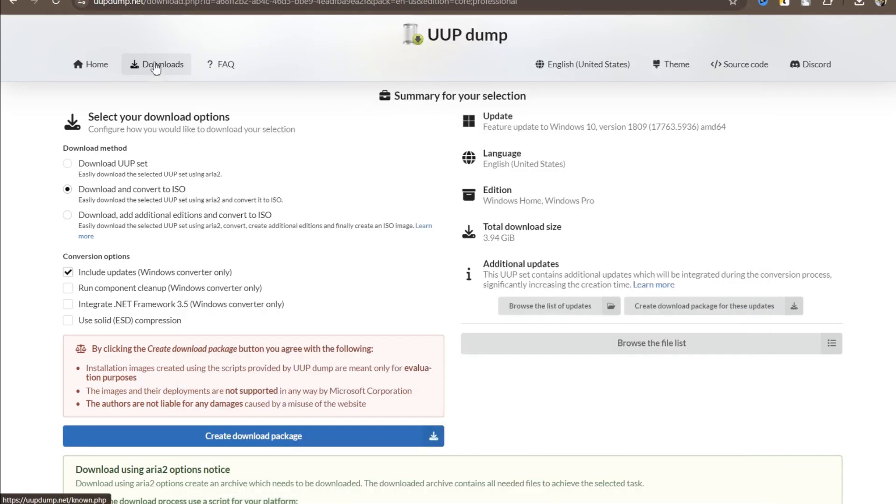
Step: Show UUP dump's known builds catalogue of 6584 builds again via Downloads
{"action": "left_click", "coordinate": [162, 65]}
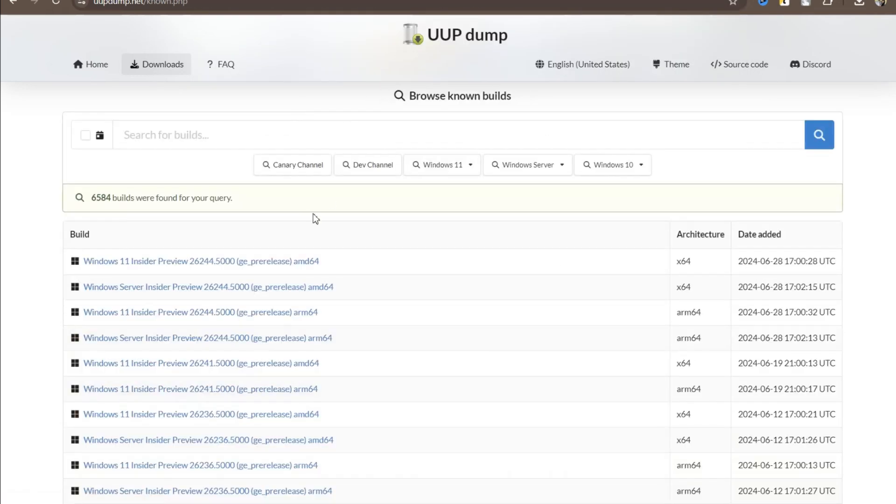
{"action": "mouse_move", "coordinate": [190, 82]}
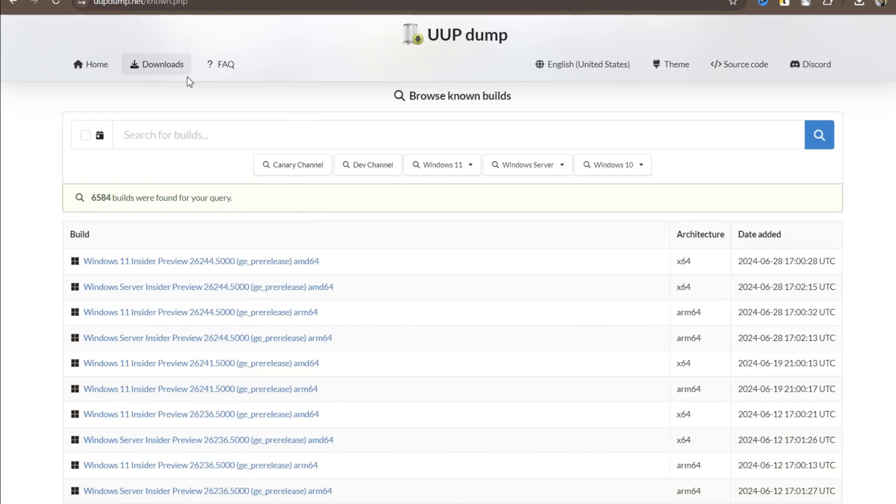